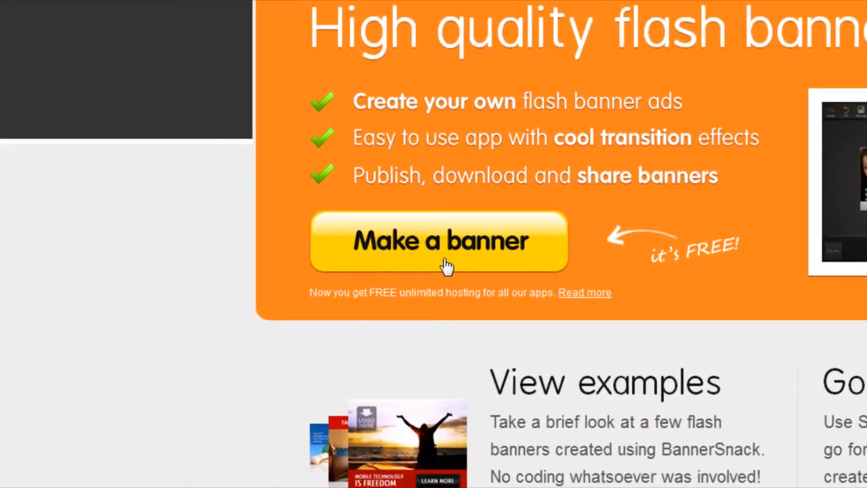
Step: Create a new blank banner using the Medium rectangle 300x250 preset
click(439, 241)
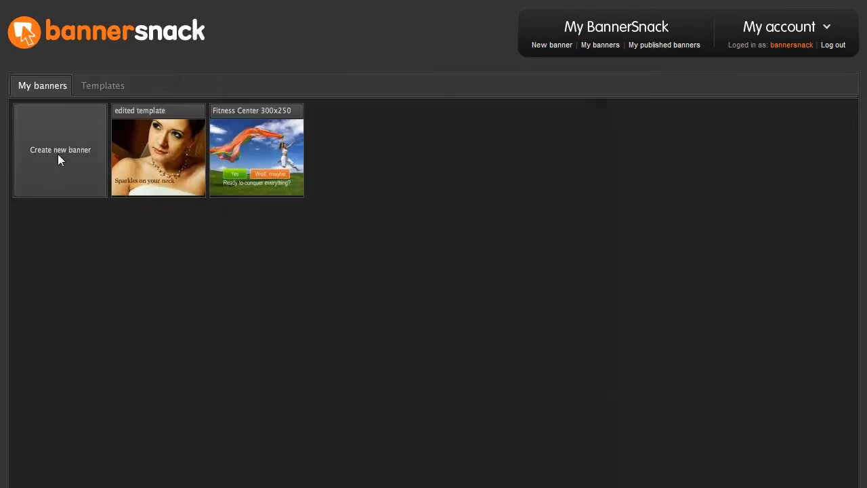
click(59, 149)
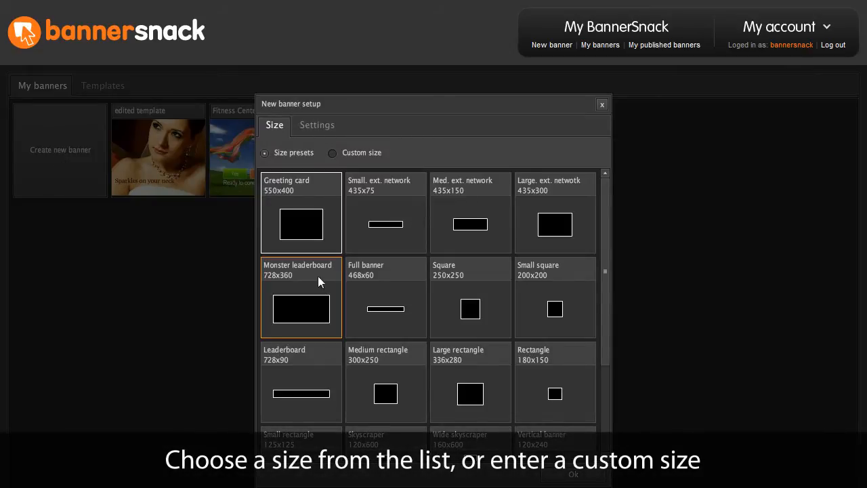
click(385, 382)
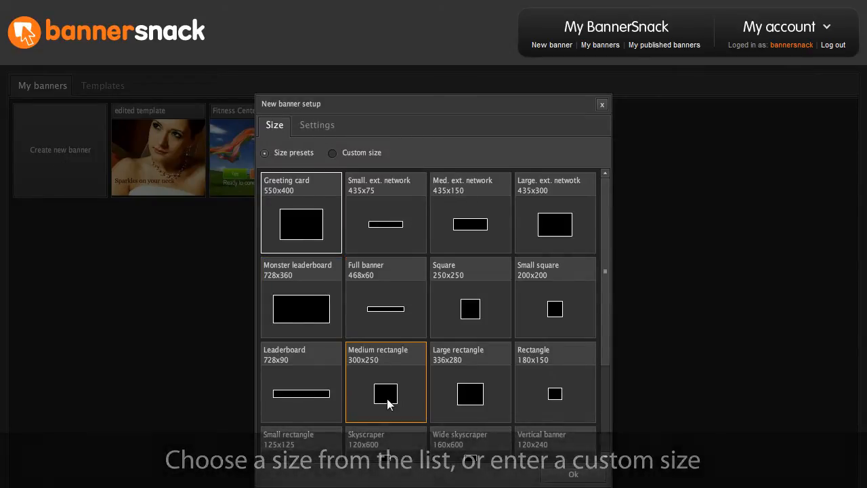
click(575, 474)
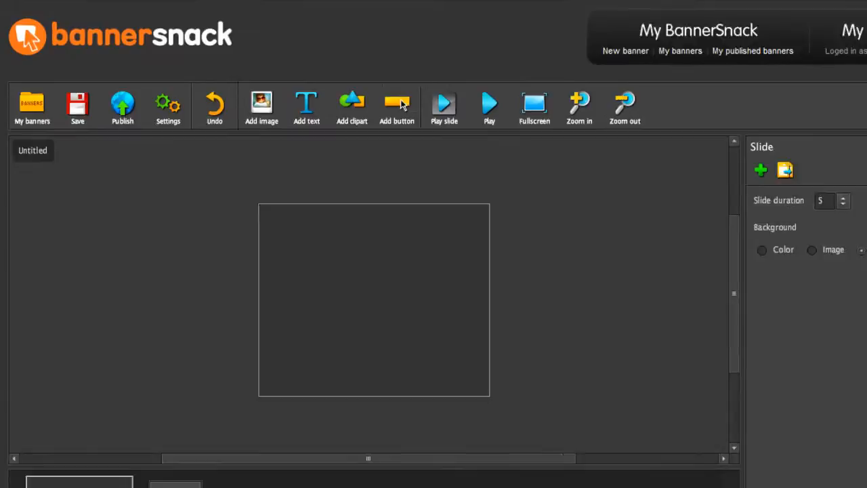
Step: Upload the photo of three friends from the computer and place it filling the canvas
click(261, 102)
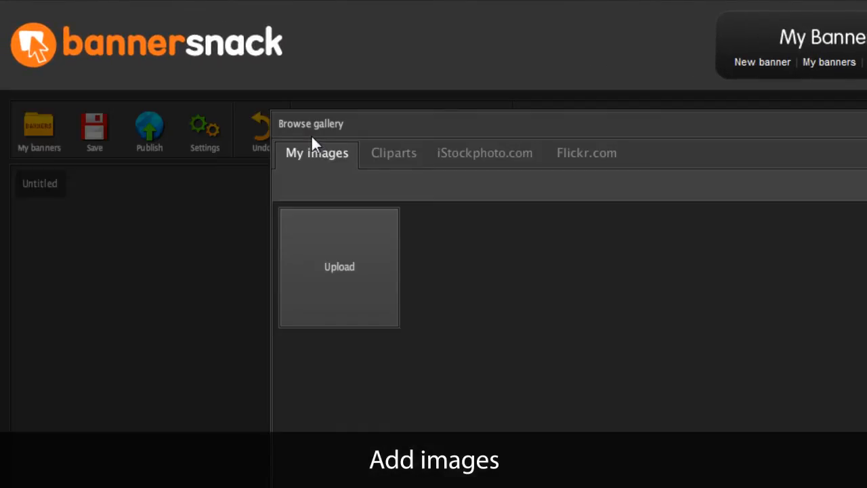
click(339, 266)
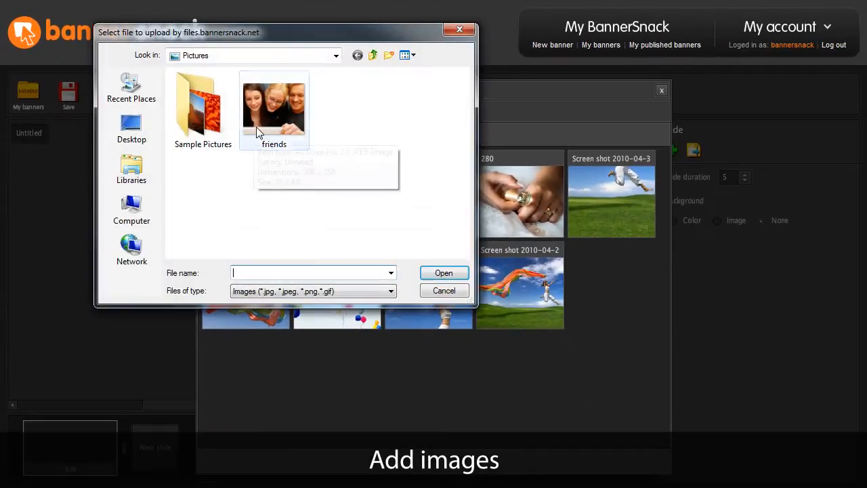
click(273, 102)
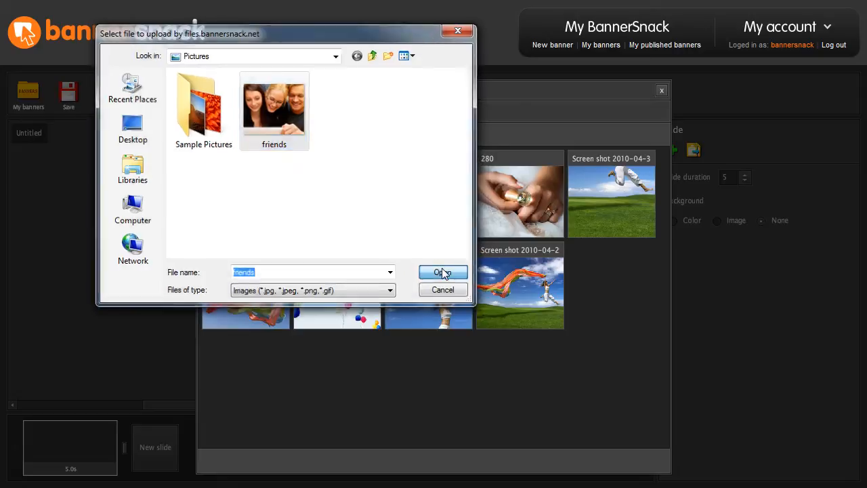
click(442, 271)
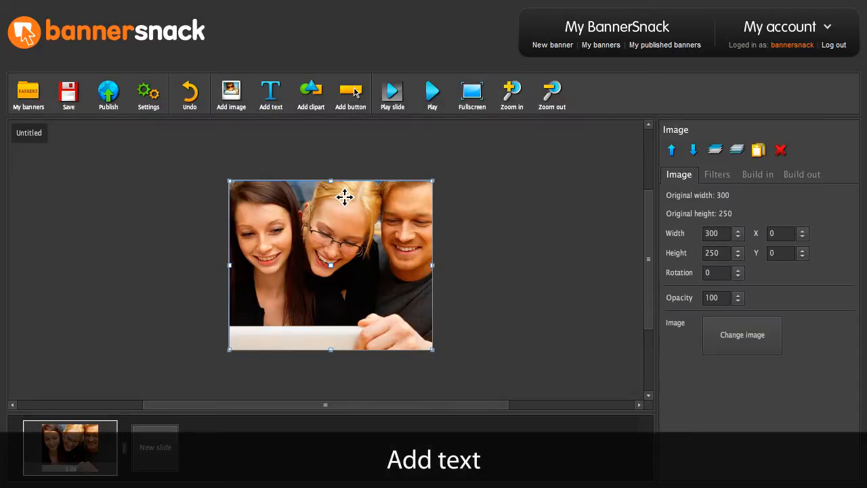
Step: Add a yellow 'My flash banner' caption positioned near the lower left of the photo
click(271, 88)
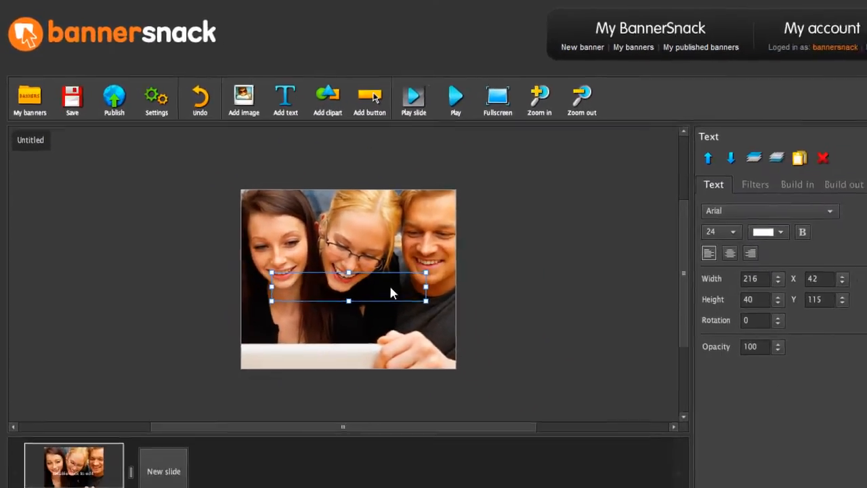
text(My flash banner)
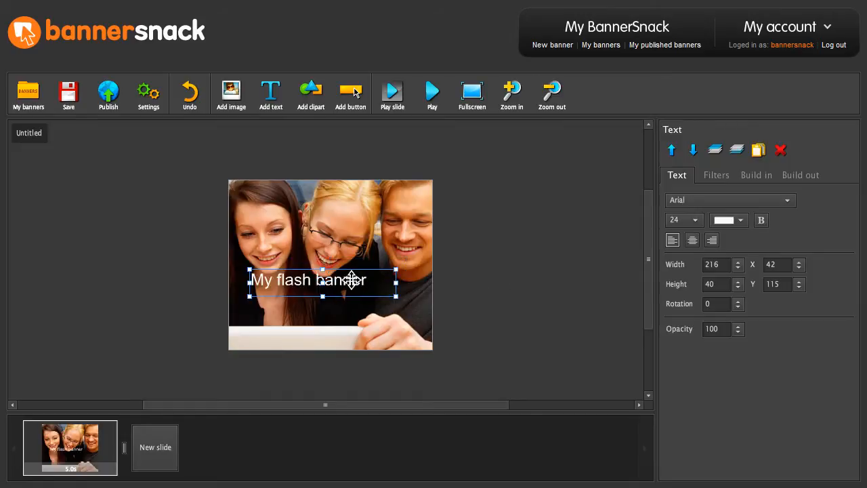
drag(309, 279, 295, 306)
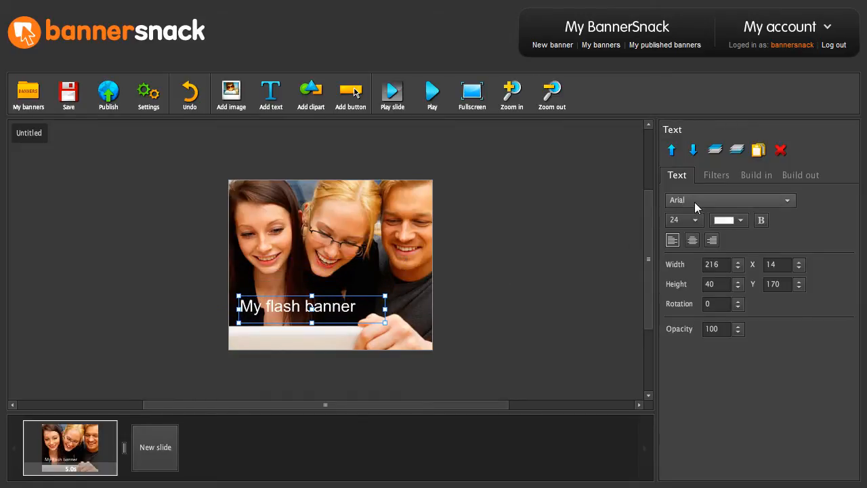
click(729, 201)
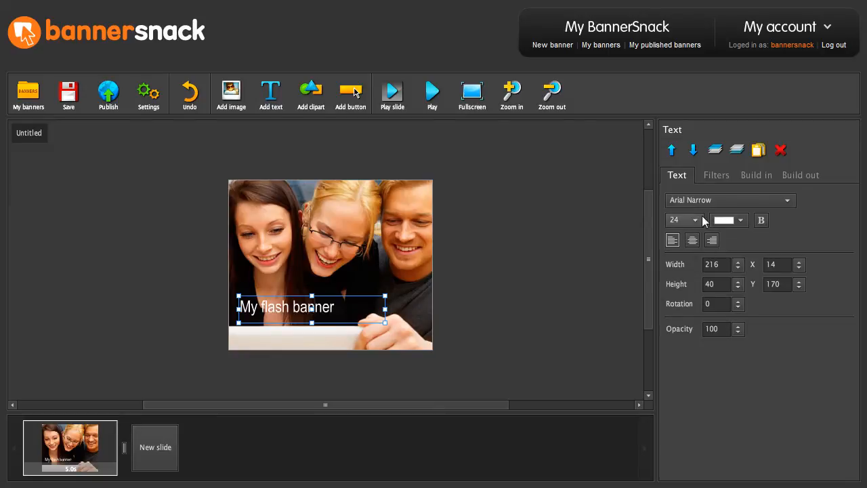
click(731, 200)
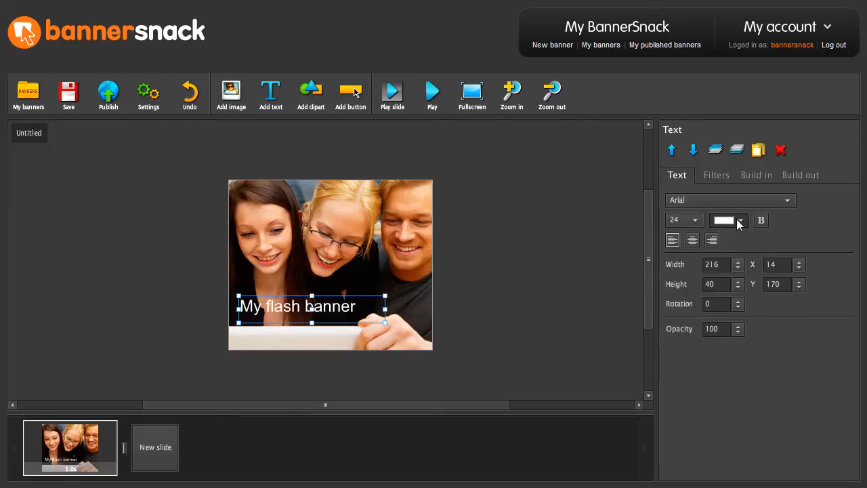
click(740, 220)
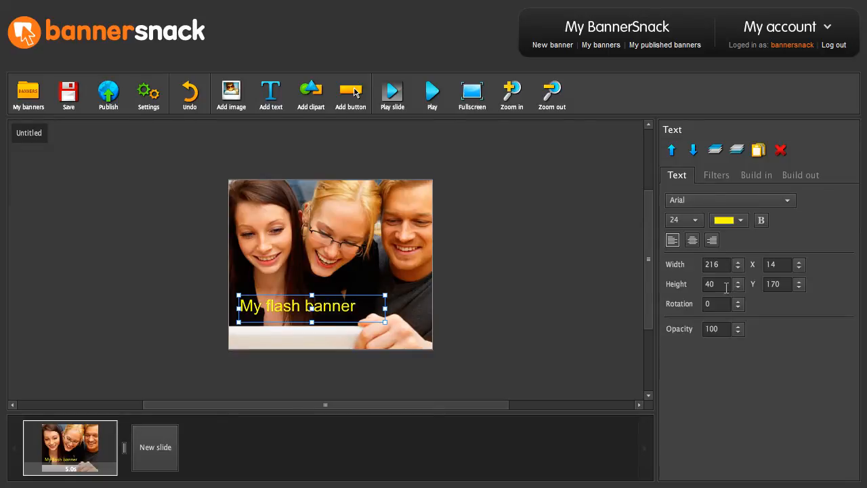
click(756, 174)
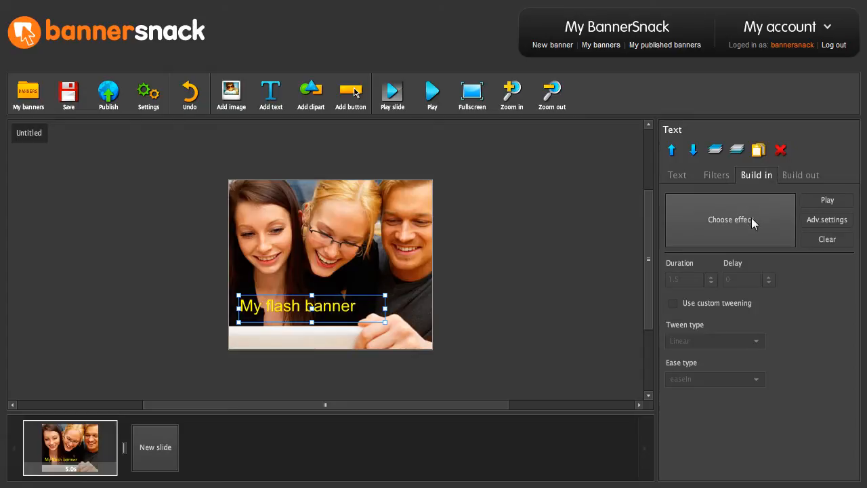
Step: Browse the caption's entry-animation presets and show the Blur group's effects
click(730, 220)
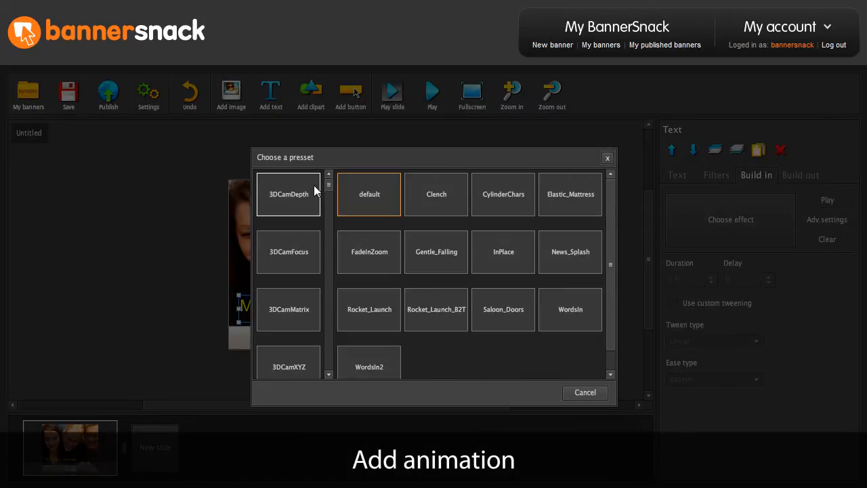
click(287, 309)
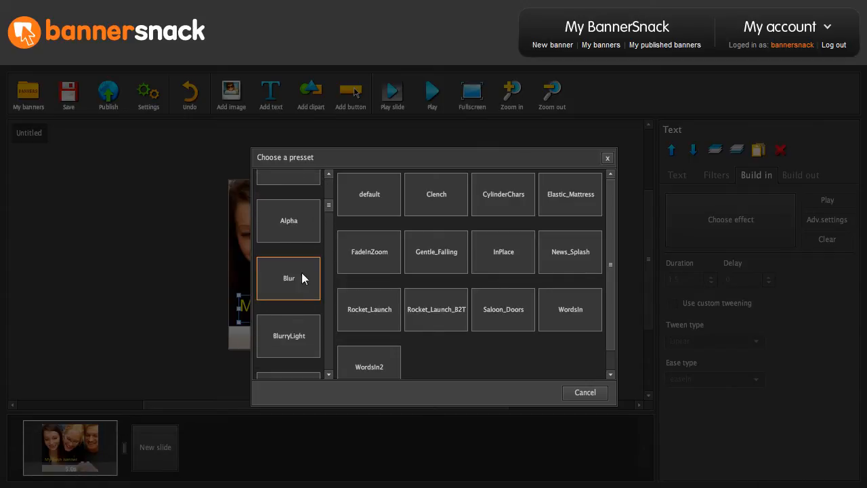
click(289, 278)
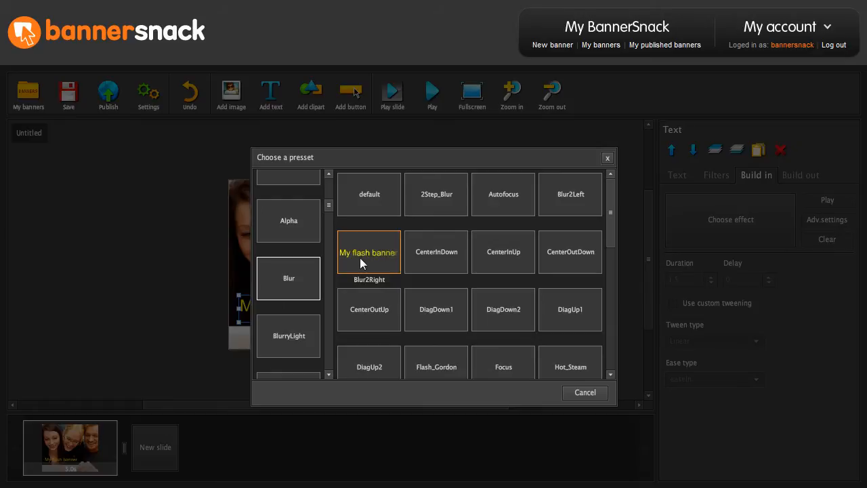
mouse_move(497, 206)
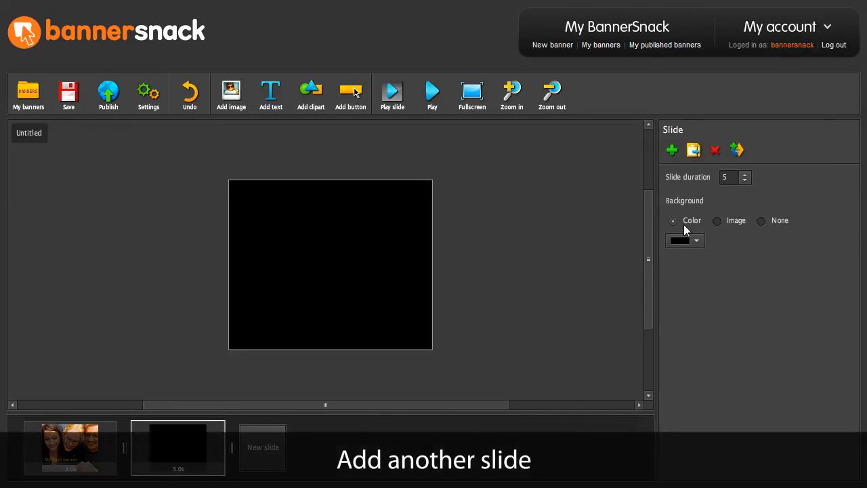
Step: Give the second slide a cream background and add the slogan 'The easy way to make professional flash banners'
click(697, 241)
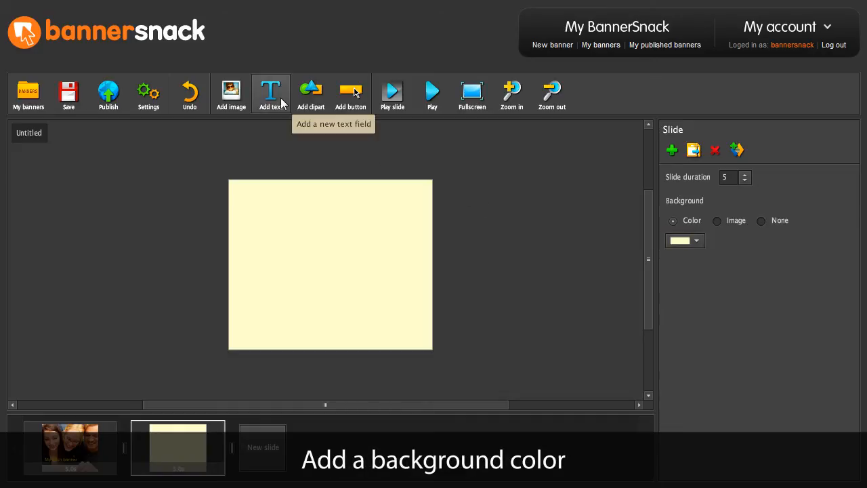
click(271, 90)
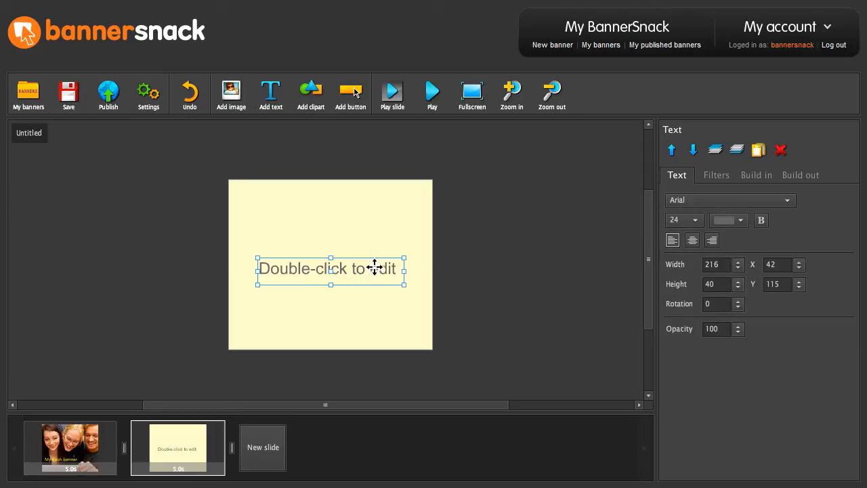
text(The easy way to)
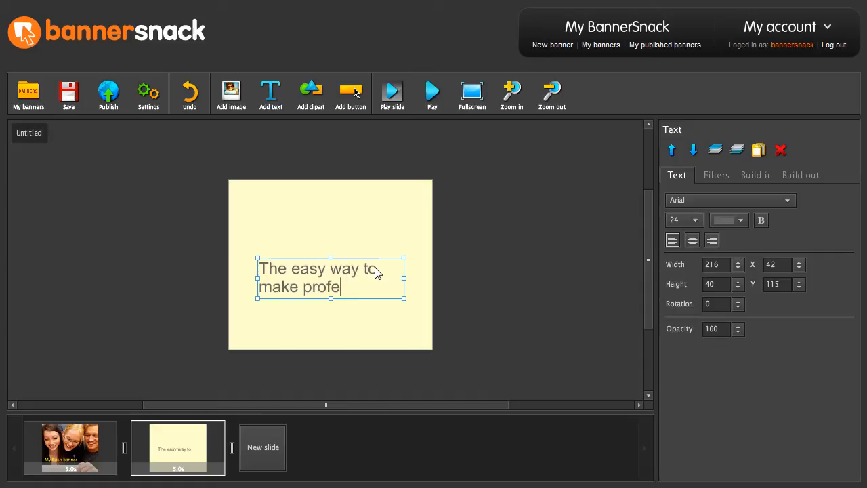
text(ssional flash banners)
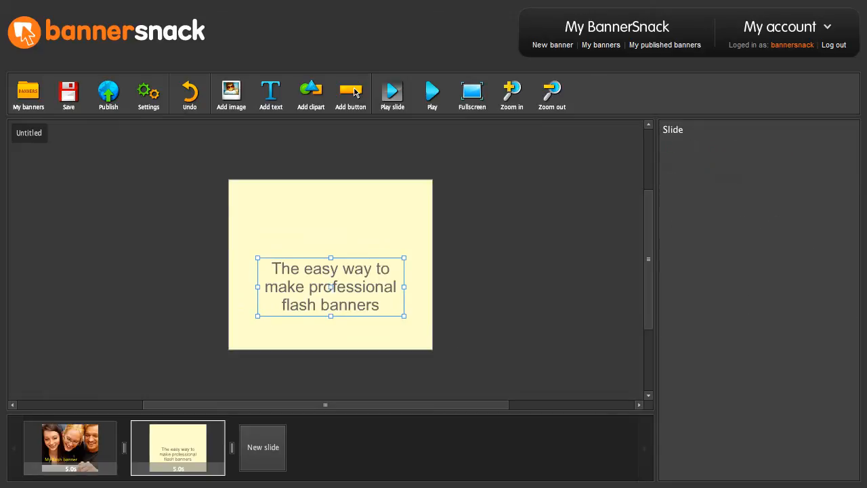
Step: Add an orange clipart-background button reading 'Try it now!' centred below the slogan
click(350, 92)
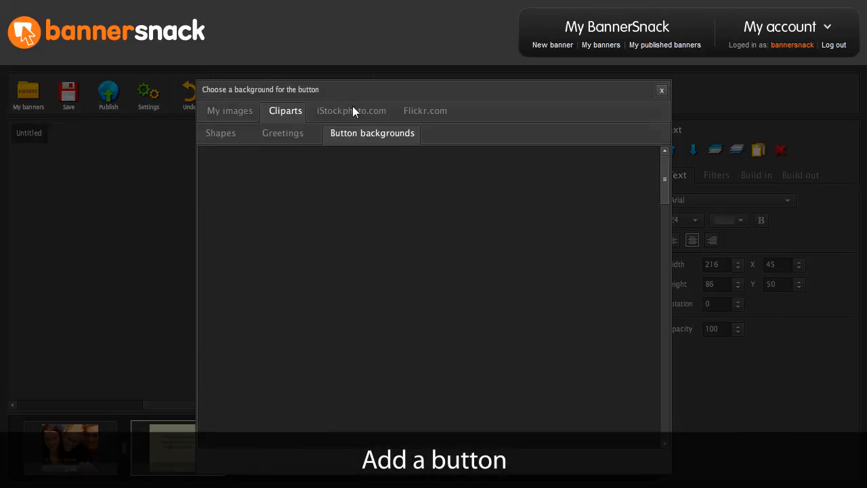
click(372, 133)
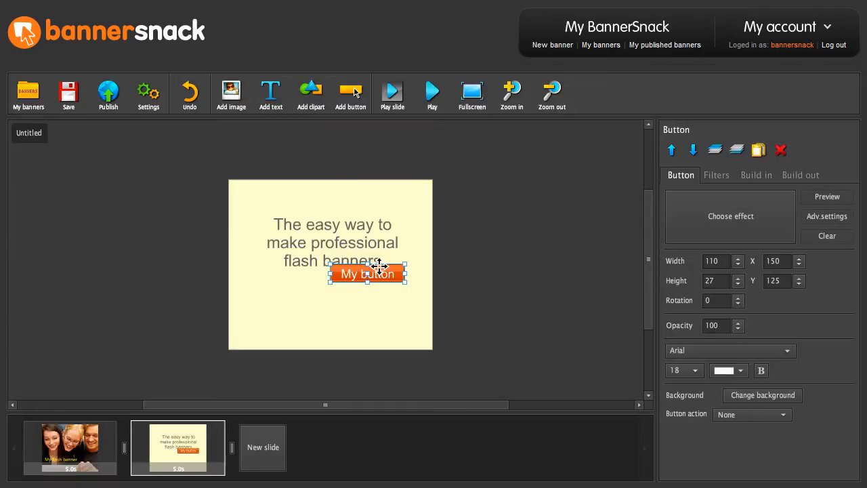
drag(368, 274, 330, 297)
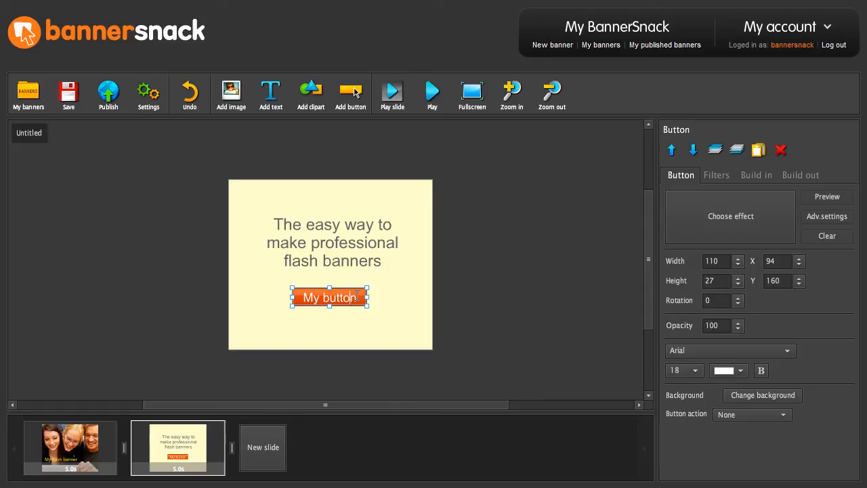
text(Try it now!)
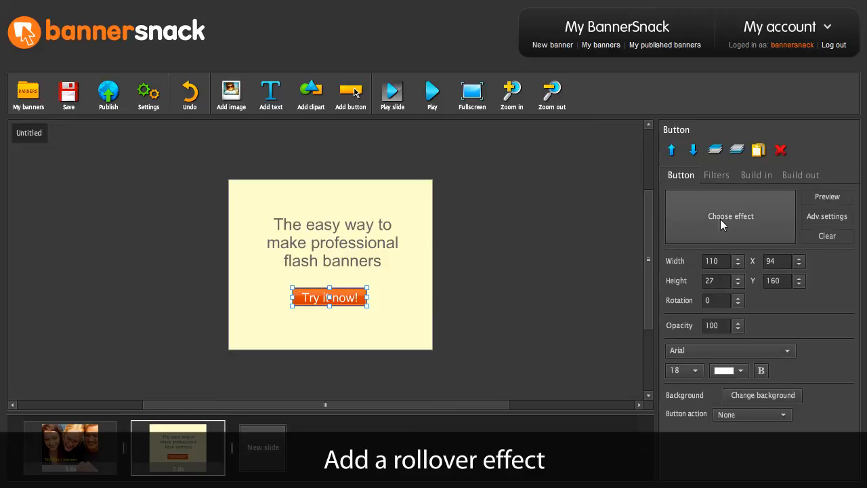
Step: Apply the Bright rollover effect preset to the 'Try it now!' button
click(731, 215)
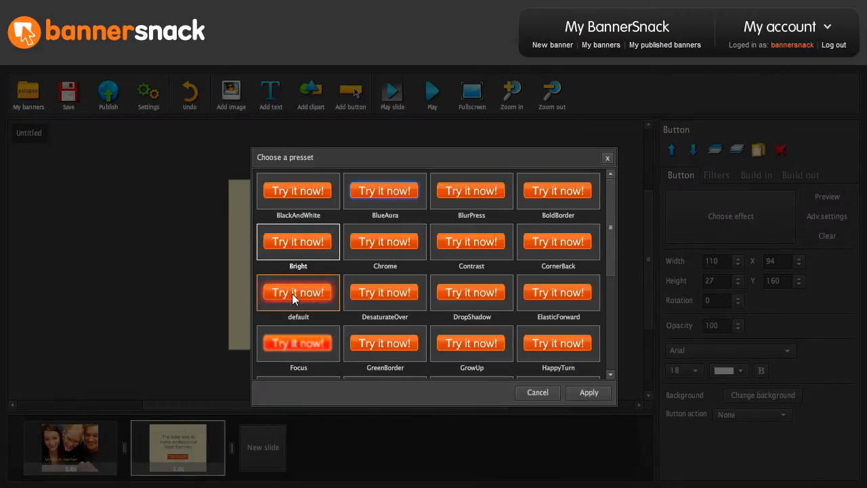
click(298, 242)
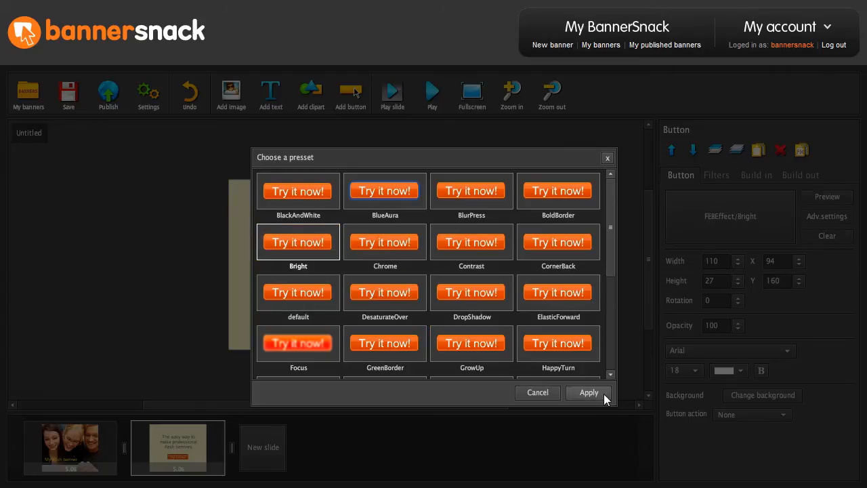
click(588, 393)
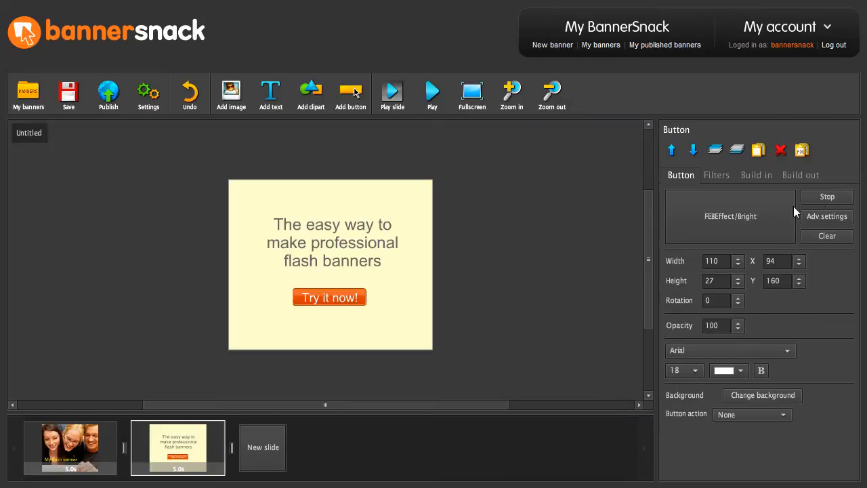
mouse_move(494, 339)
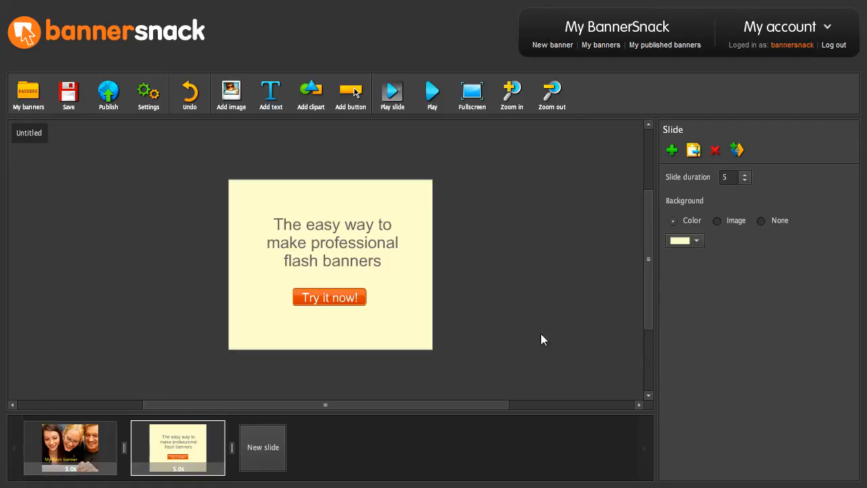
Step: Add a 1.5-second transition from the photo slide to the cream slide
click(70, 448)
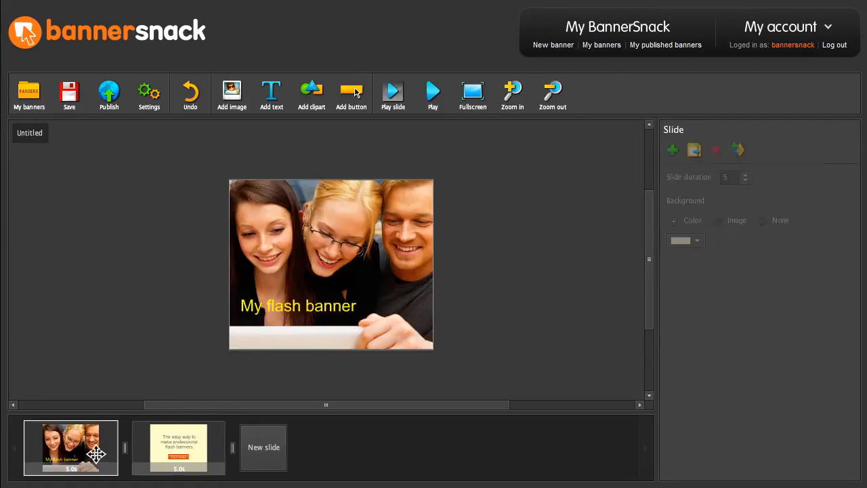
mouse_move(737, 149)
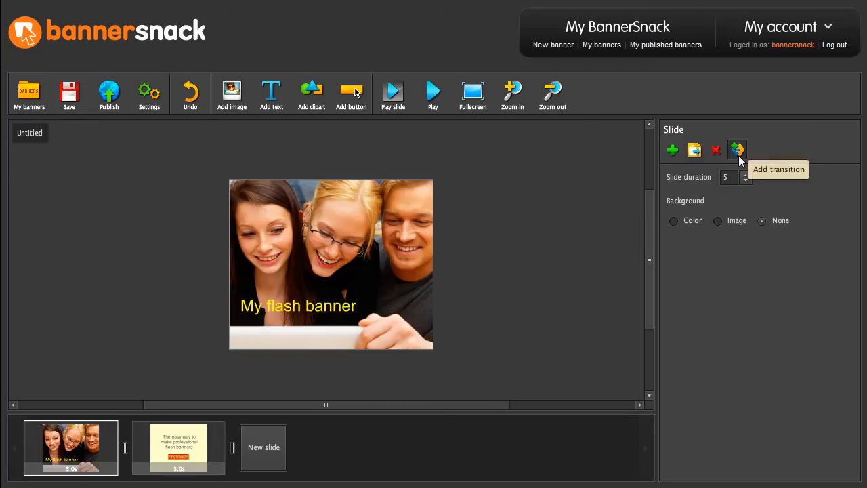
click(737, 149)
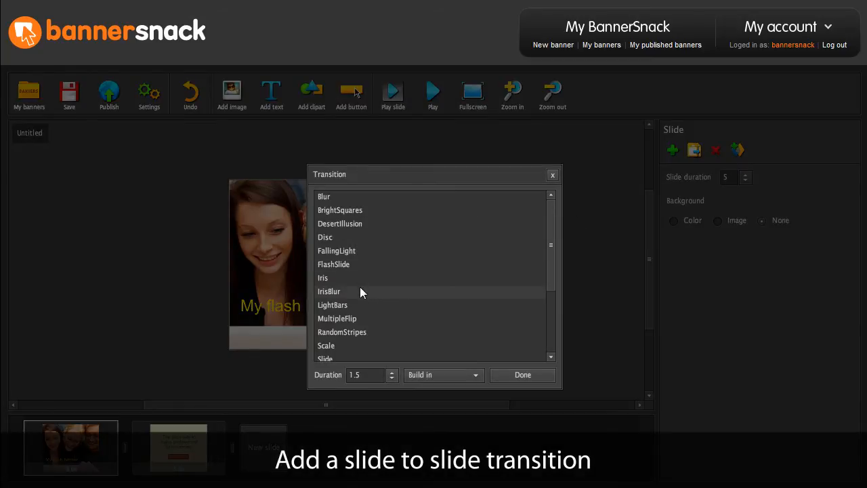
click(523, 374)
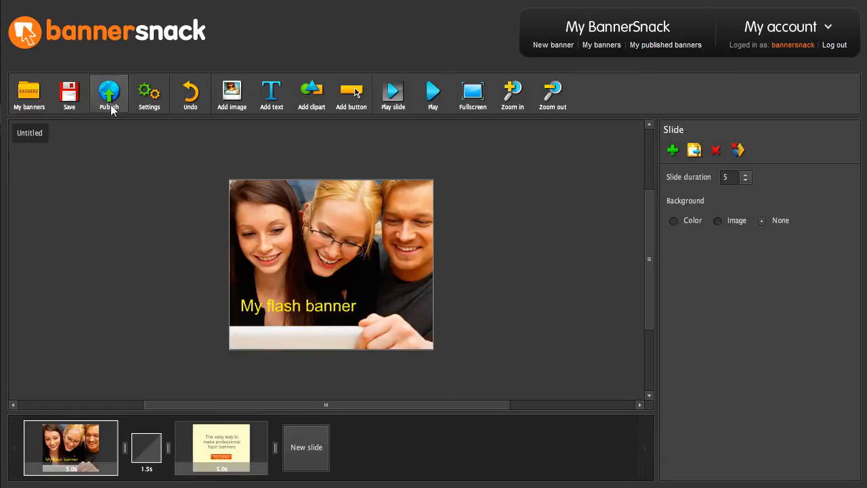
Step: Publish the banner under the name 'My first flash banner'
click(108, 90)
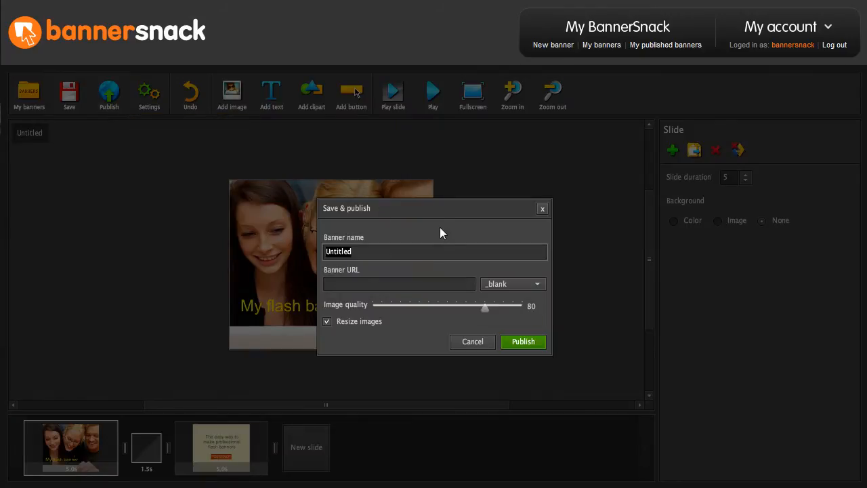
text(My first)
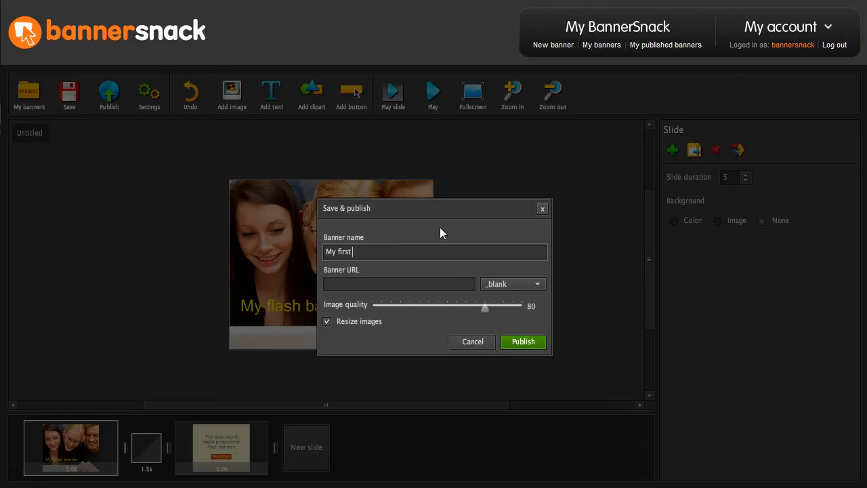
click(523, 342)
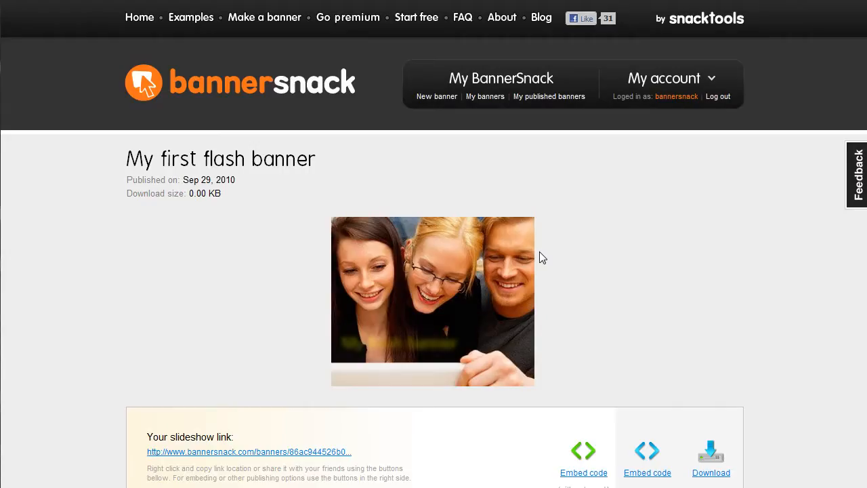
Step: Bring up the watermarked embed code on the published banner page
scroll(down, 3)
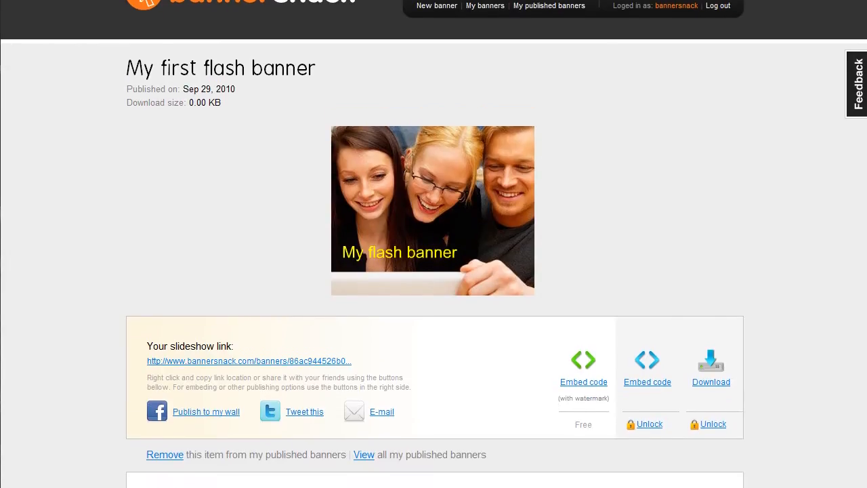
scroll(down, 3)
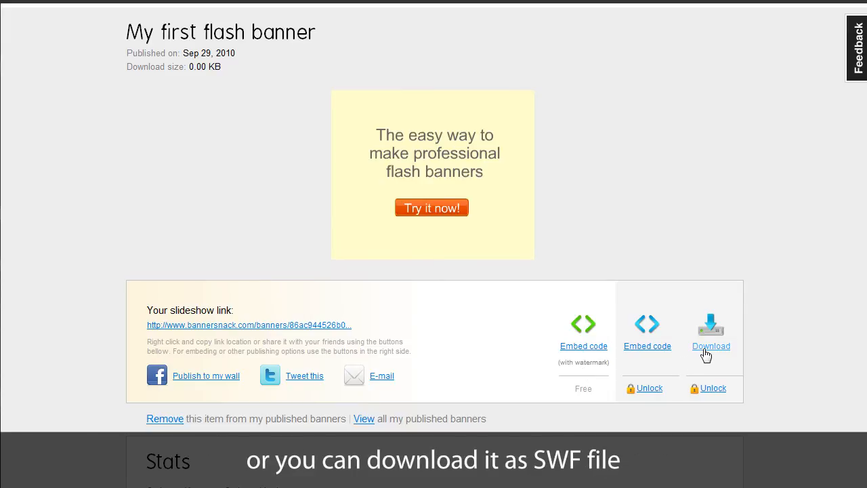
mouse_move(574, 355)
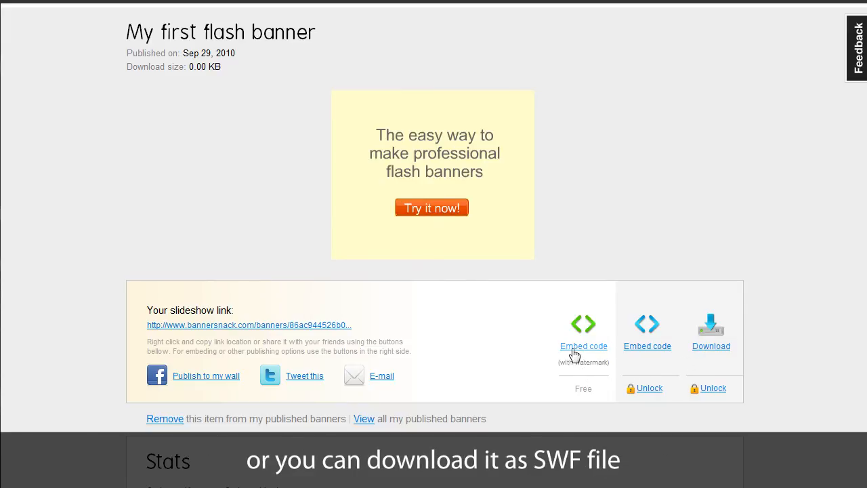
click(583, 346)
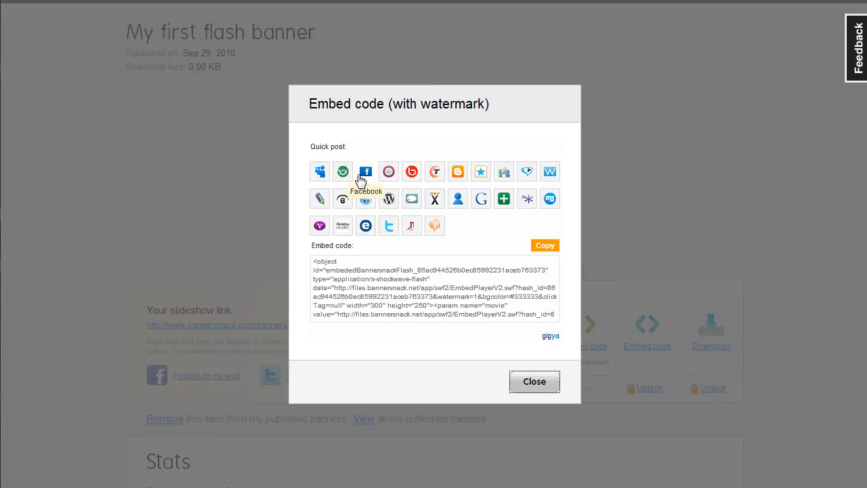
mouse_move(390, 238)
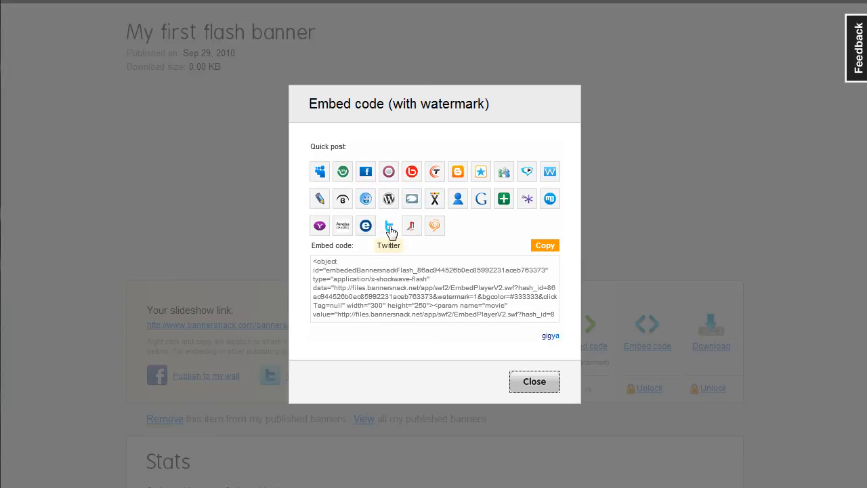
Step: Copy the embed code and close its dialog
click(545, 245)
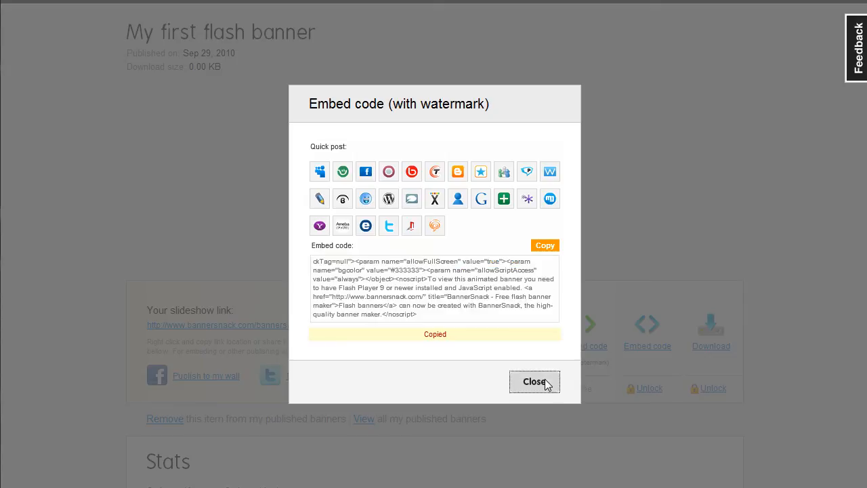
click(534, 382)
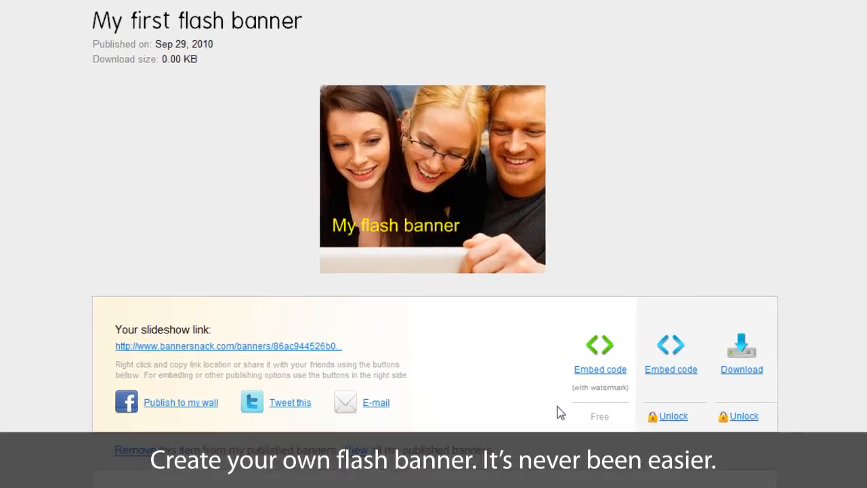